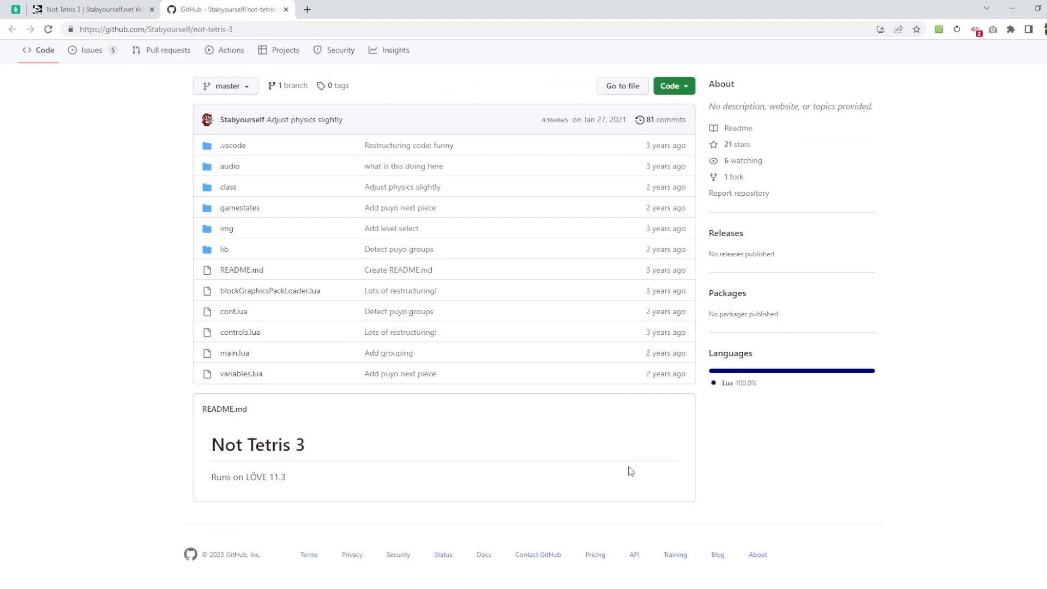
Step: Launch the downloaded Not Tetris 3 build and choose PLAY, leaving the board at 'Press Space to Begin'
{"action": "left_click", "coordinate": [673, 85]}
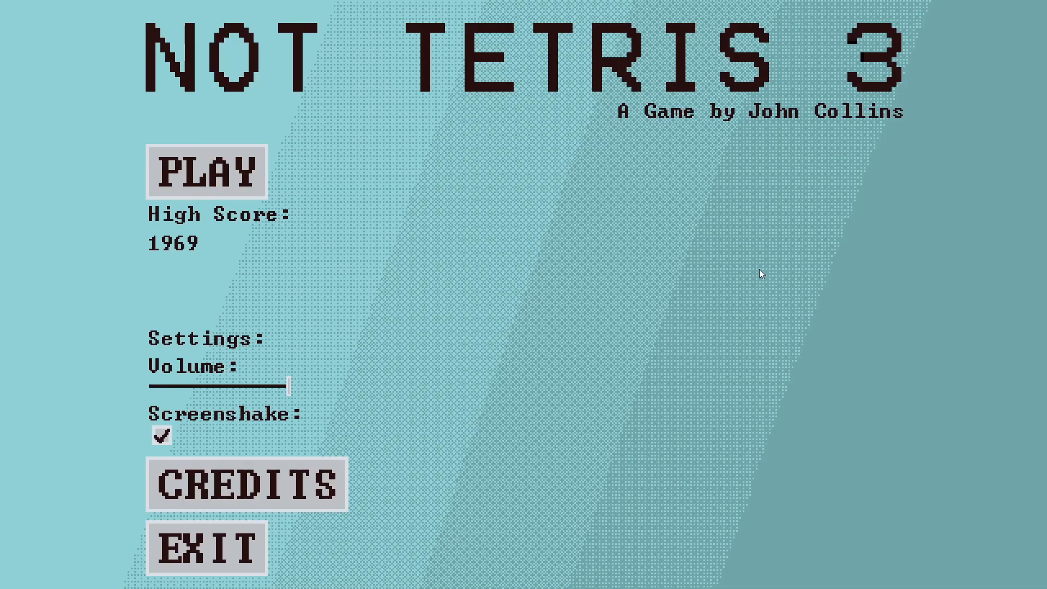
{"action": "left_click", "coordinate": [204, 173]}
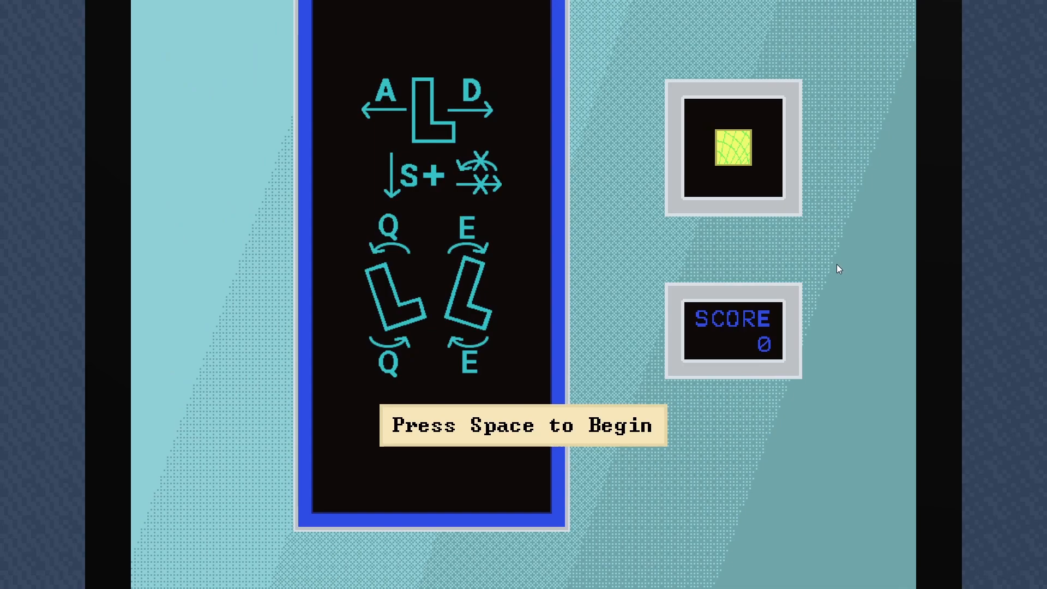